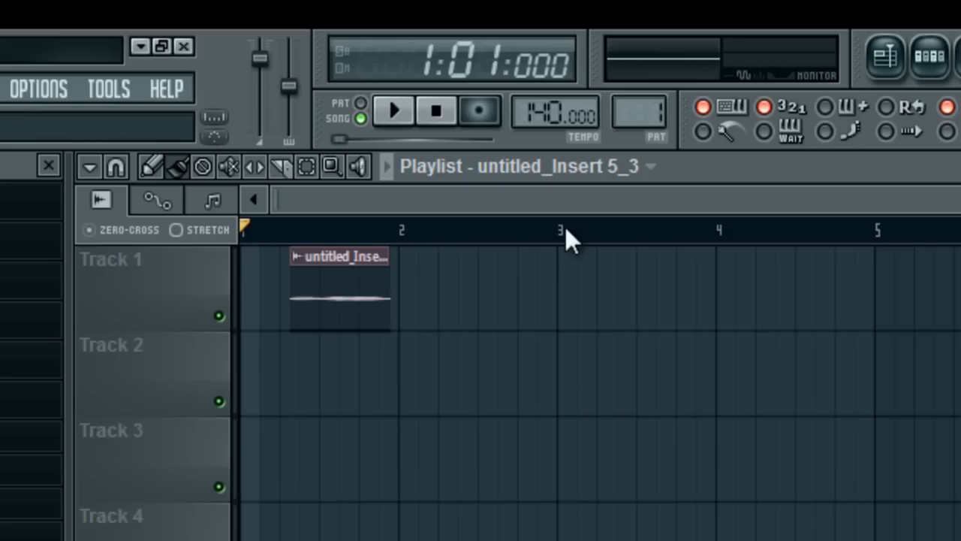
{"action": "mouse_move", "coordinate": [570, 218]}
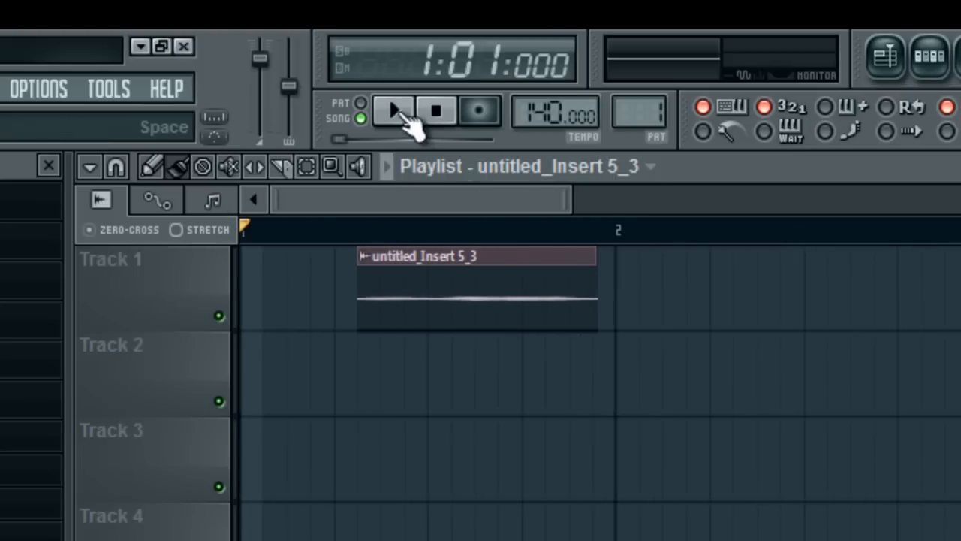
- Audition the vocal clip, then load Gross Beat into Insert 7's second effect slot
{"action": "left_click", "coordinate": [393, 110]}
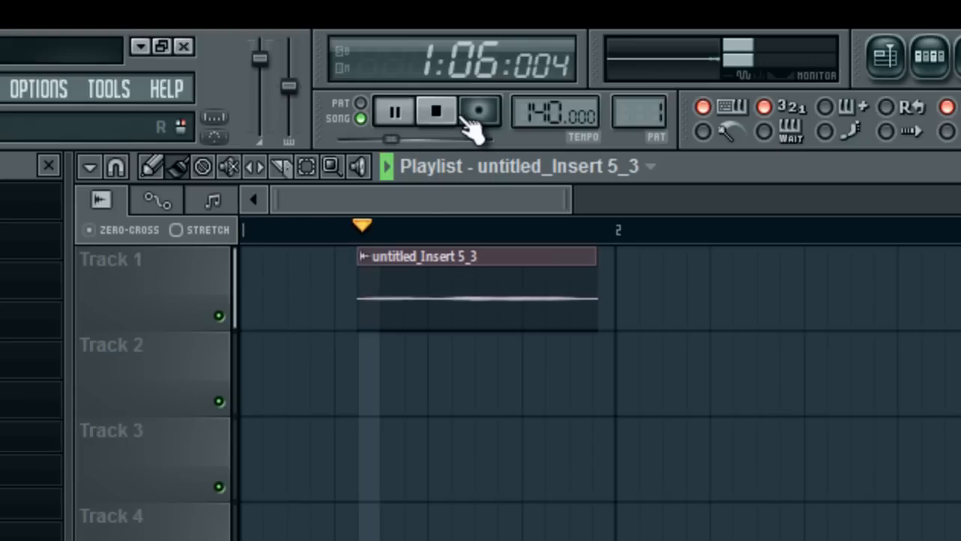
{"action": "left_click", "coordinate": [437, 111]}
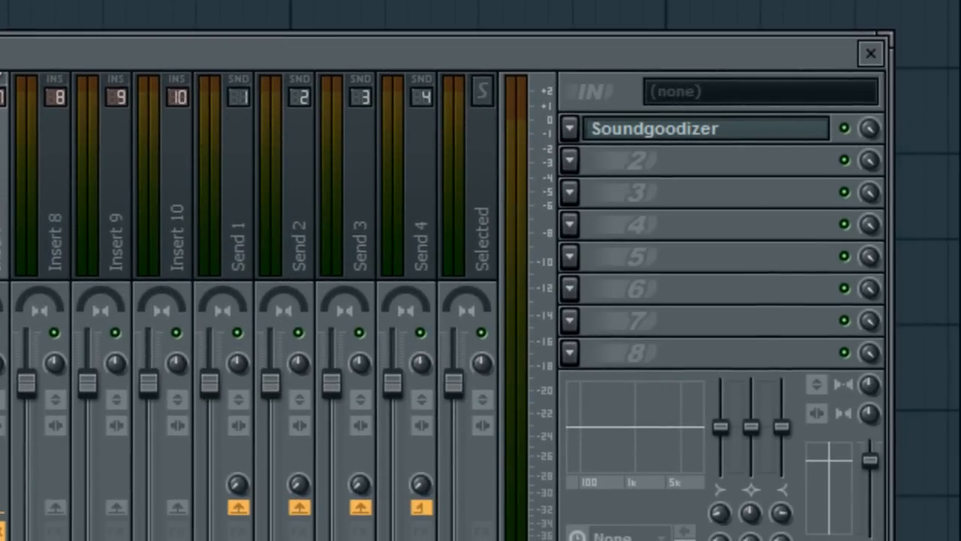
{"action": "mouse_move", "coordinate": [544, 248]}
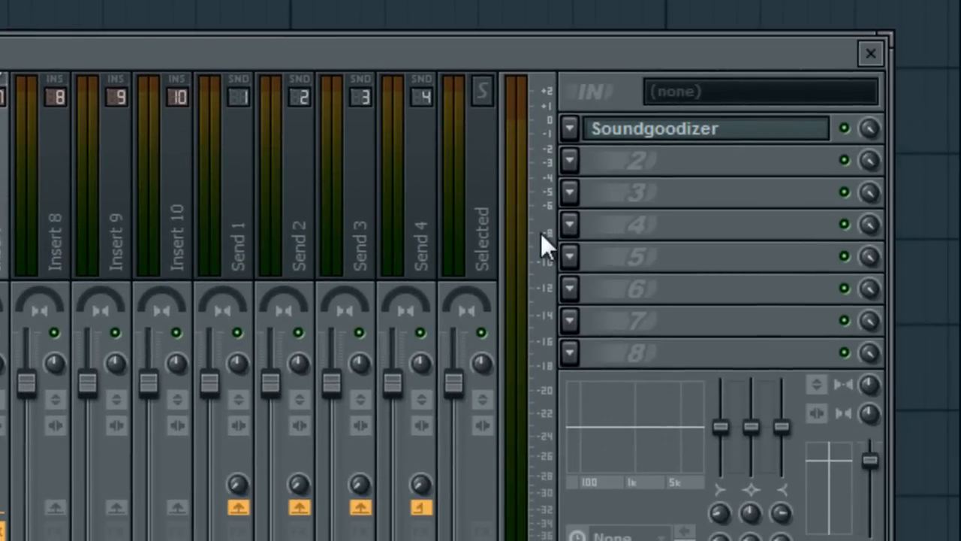
{"action": "mouse_move", "coordinate": [631, 282]}
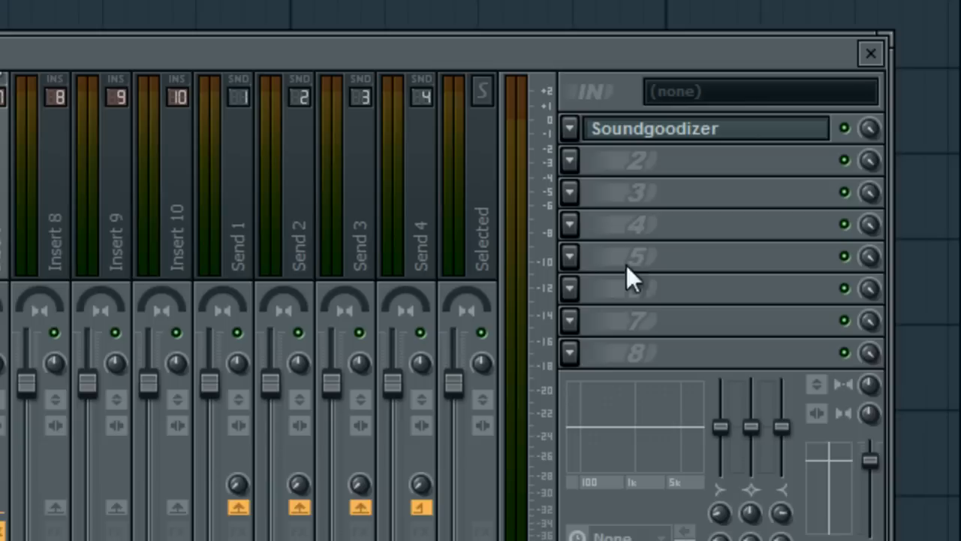
{"action": "mouse_move", "coordinate": [582, 177]}
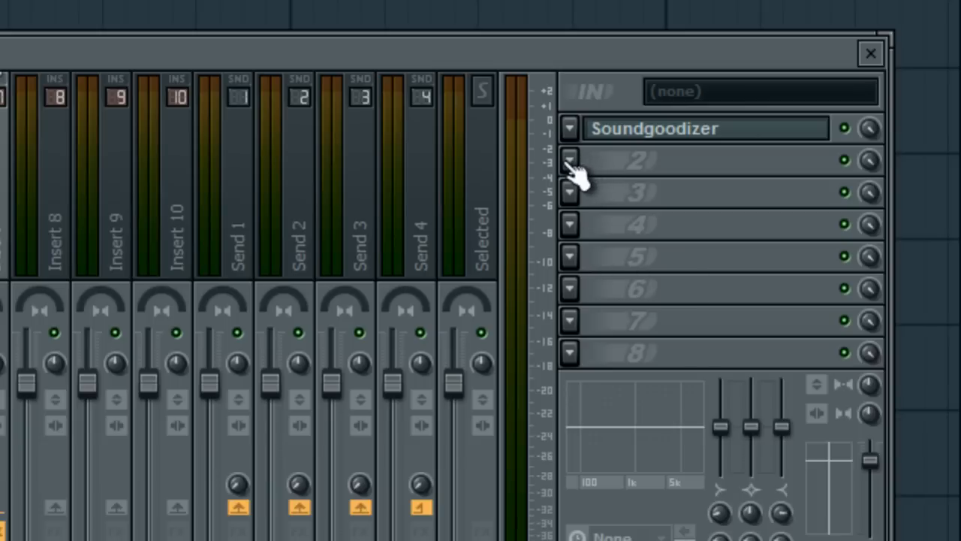
{"action": "mouse_move", "coordinate": [583, 124]}
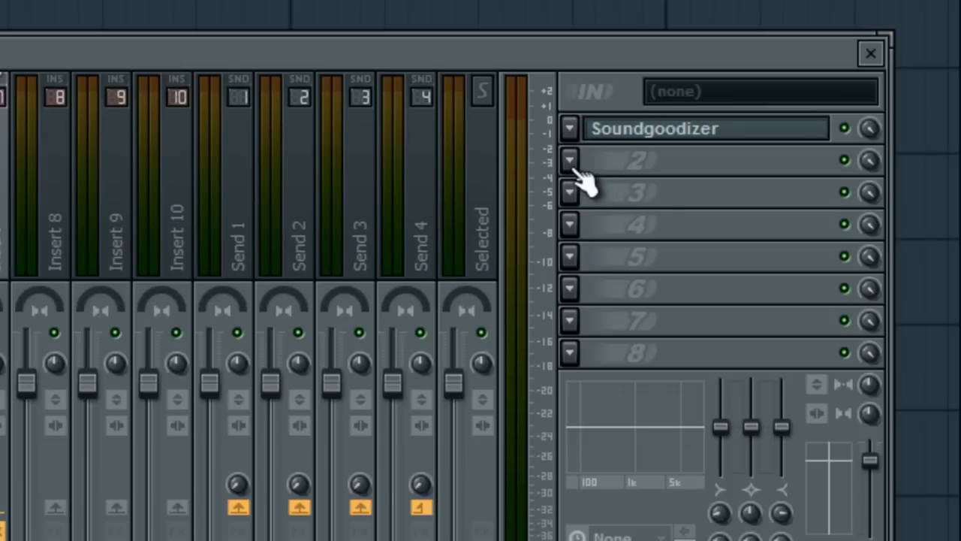
{"action": "left_click", "coordinate": [569, 160]}
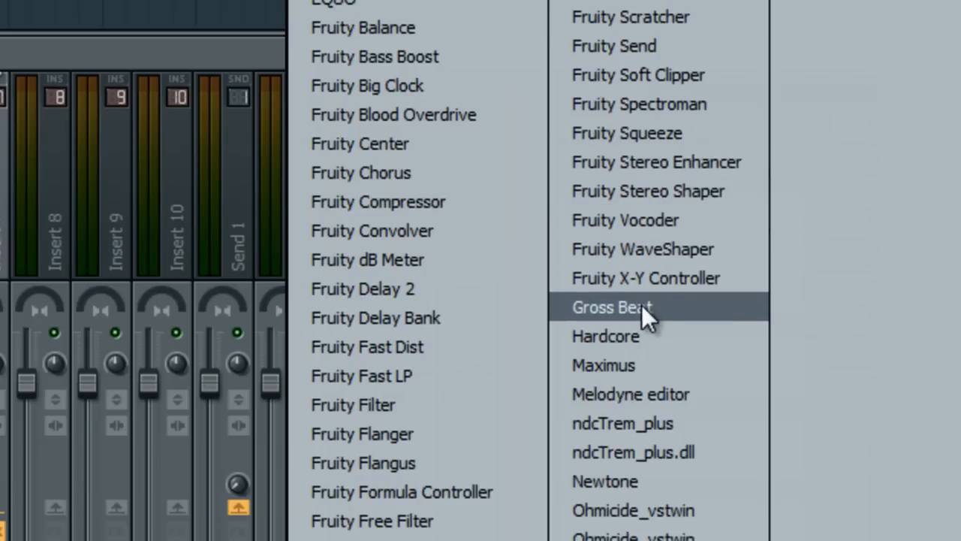
{"action": "mouse_move", "coordinate": [688, 334]}
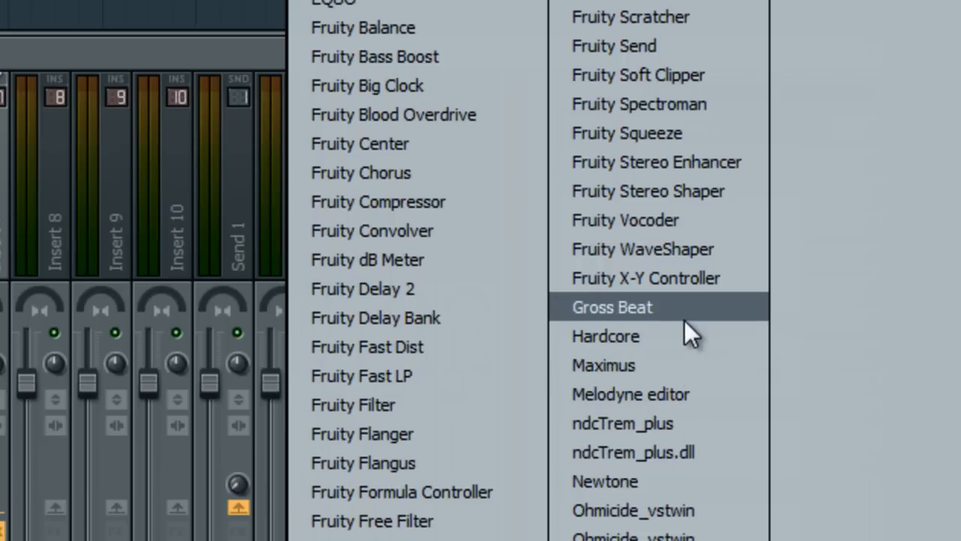
{"action": "left_click", "coordinate": [611, 307]}
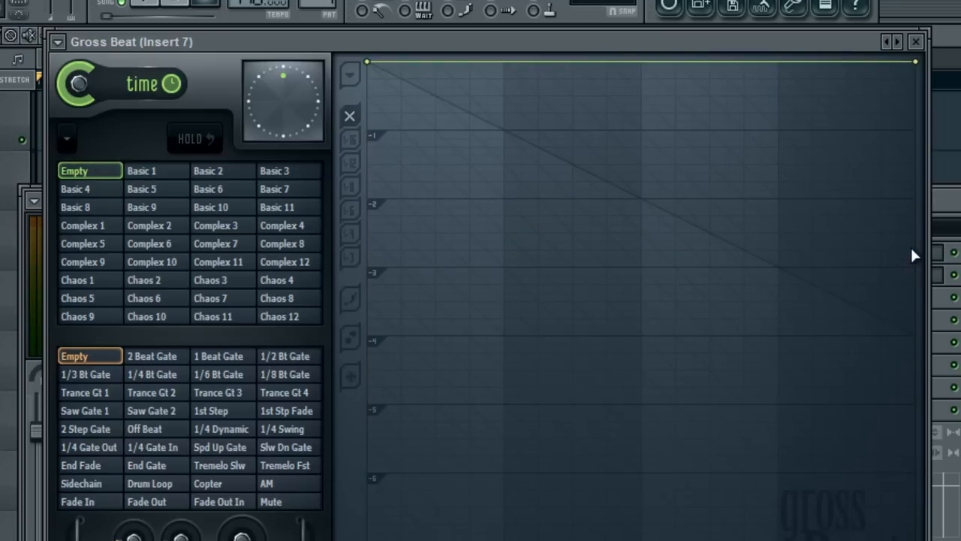
{"action": "mouse_move", "coordinate": [783, 174]}
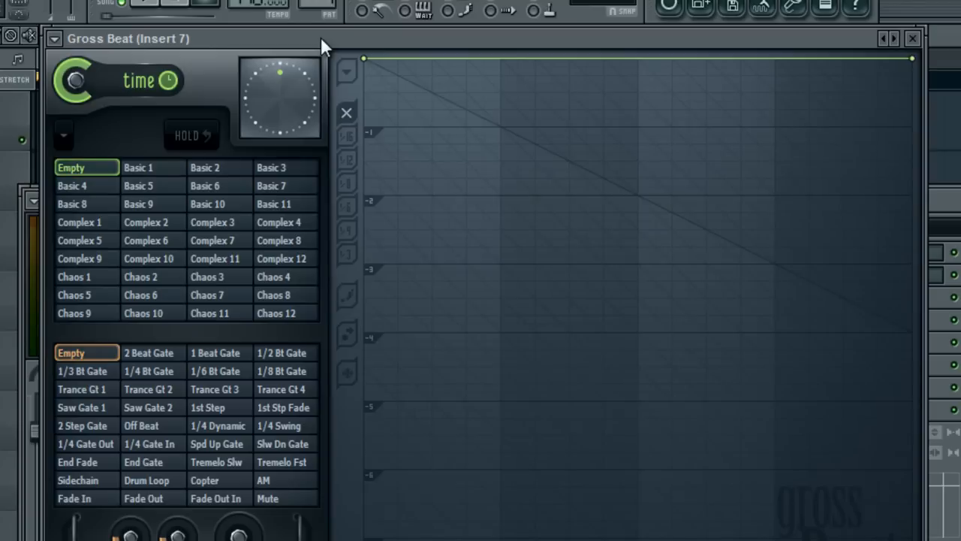
{"action": "mouse_move", "coordinate": [380, 49]}
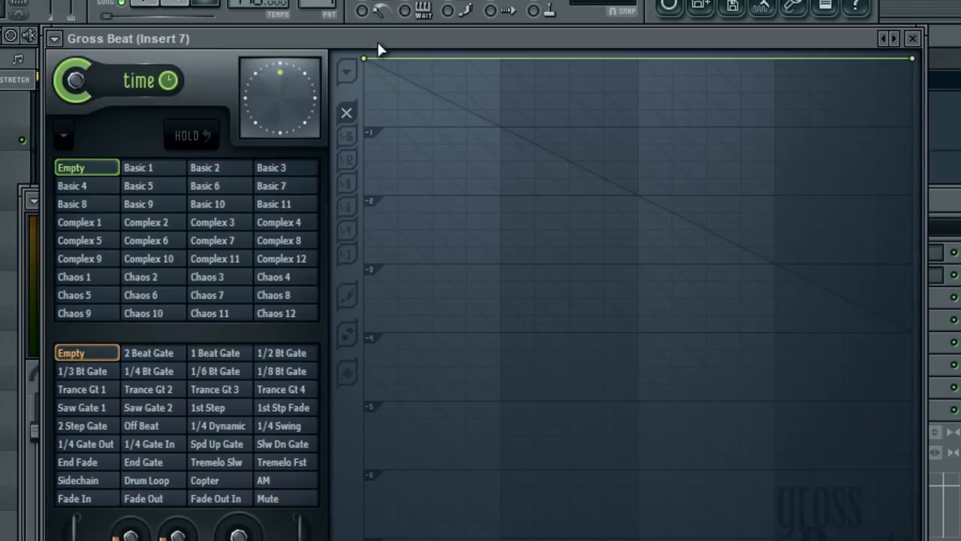
{"action": "mouse_move", "coordinate": [920, 62]}
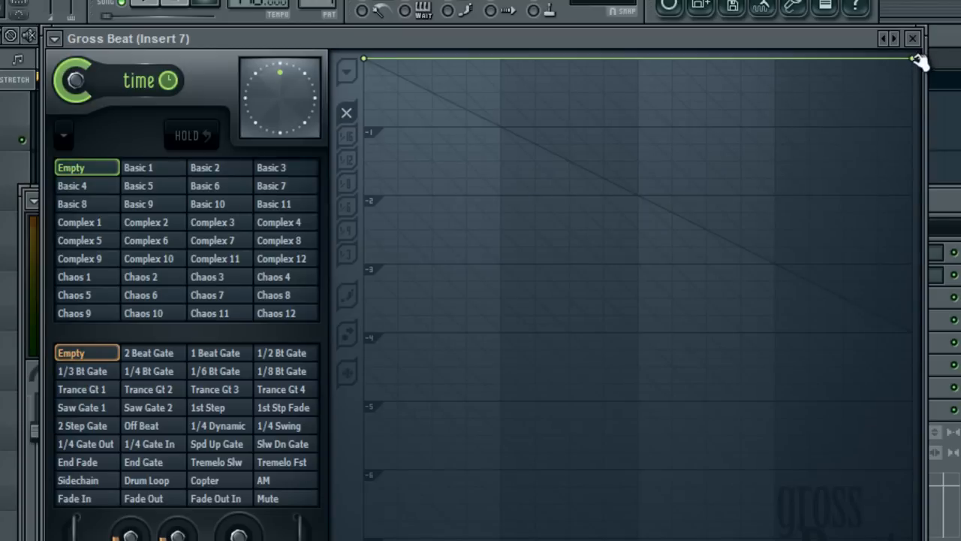
{"action": "mouse_move", "coordinate": [918, 60]}
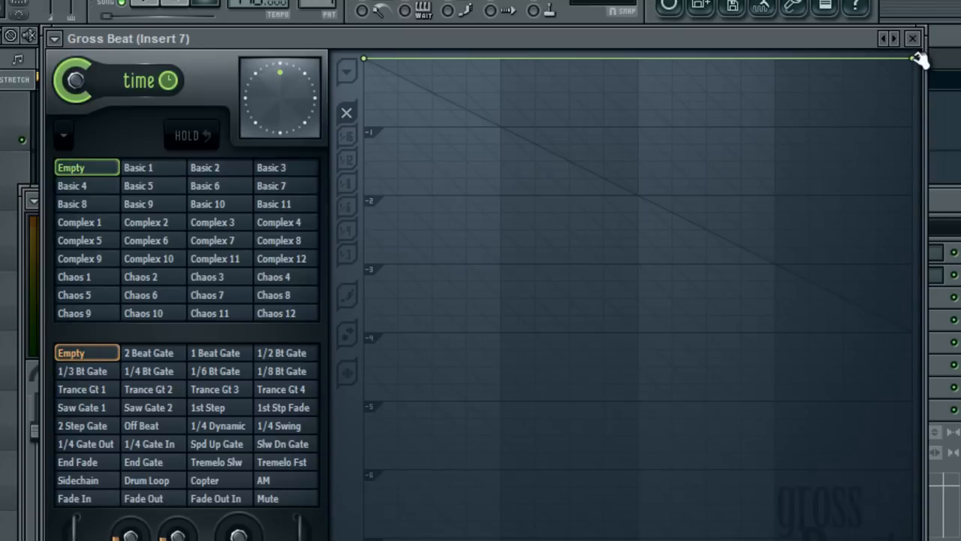
- Lower the end point of Gross Beat's time envelope slightly for a slowdown
{"action": "right_click", "coordinate": [915, 58]}
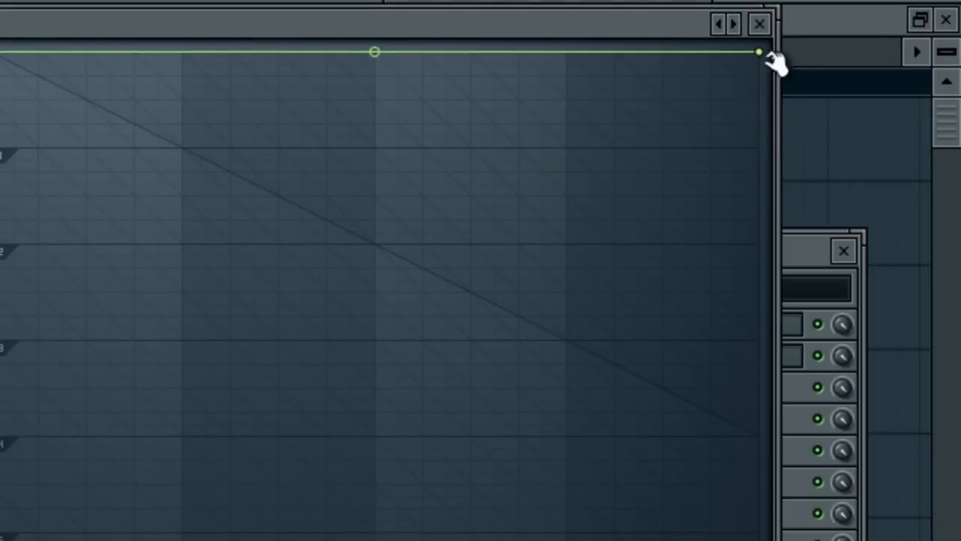
{"action": "left_click_drag", "start_coordinate": [758, 52], "coordinate": [758, 78]}
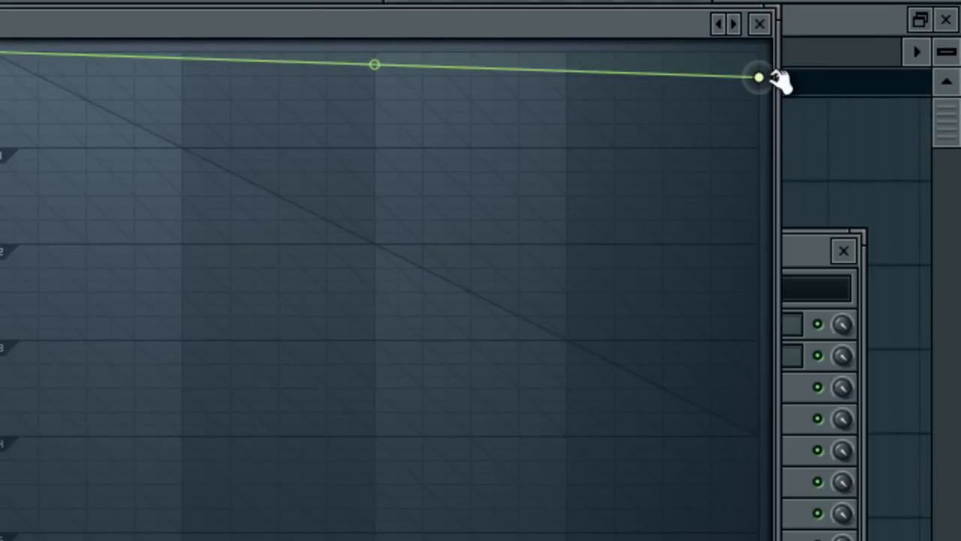
{"action": "left_click_drag", "start_coordinate": [758, 79], "coordinate": [759, 77]}
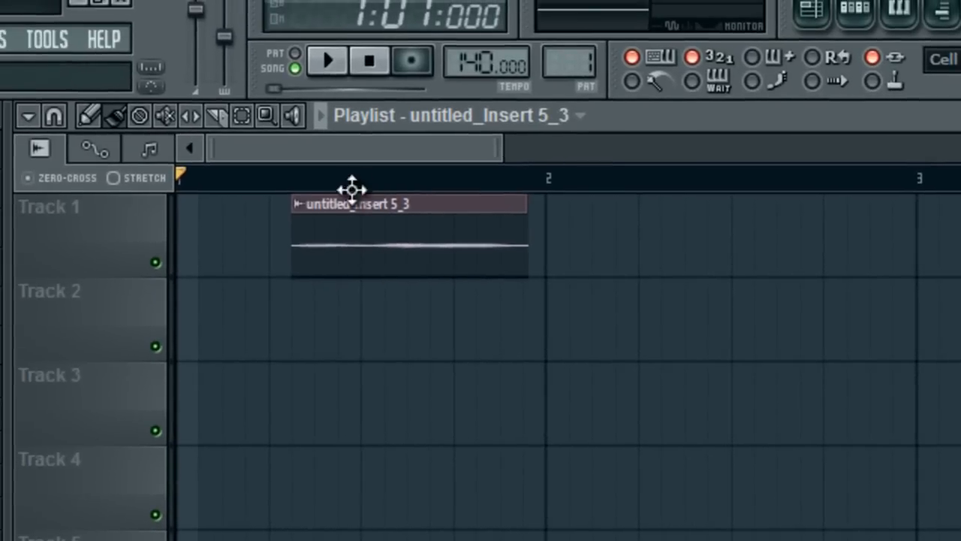
- Adjust the end point of Gross Beat's time curve so it bends downward
{"action": "left_click", "coordinate": [327, 60]}
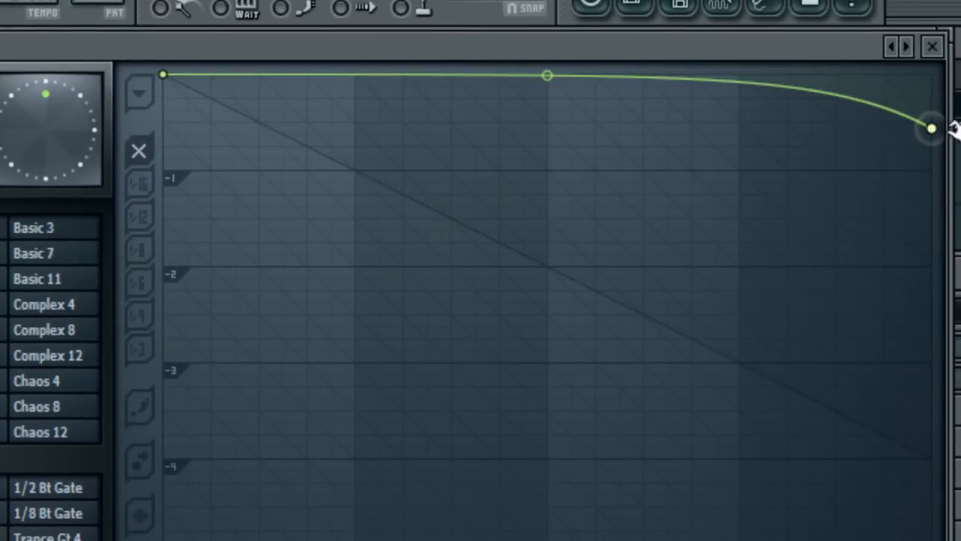
{"action": "left_click", "coordinate": [932, 46]}
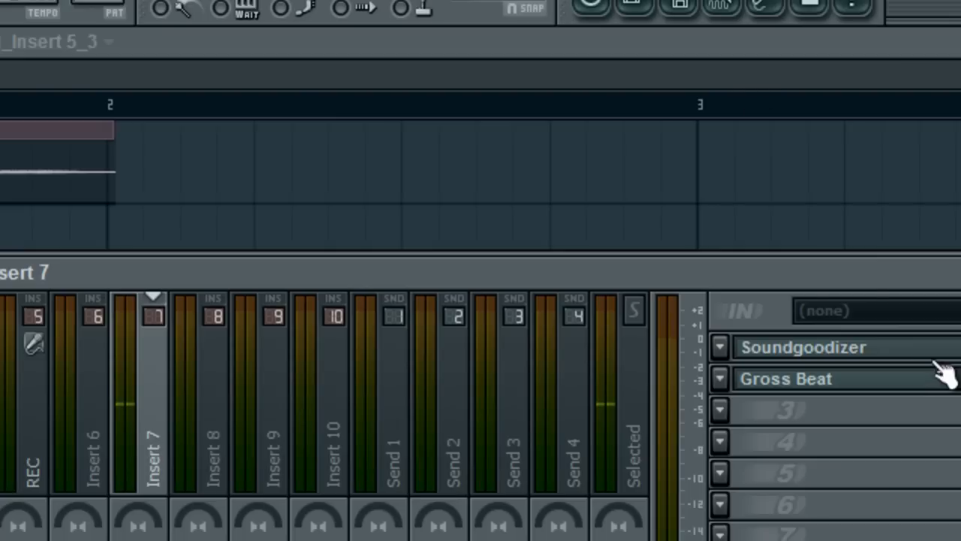
- Play the vocal through Gross Beat, then drag the curve's final segment into a steeper drop
{"action": "left_click", "coordinate": [786, 378]}
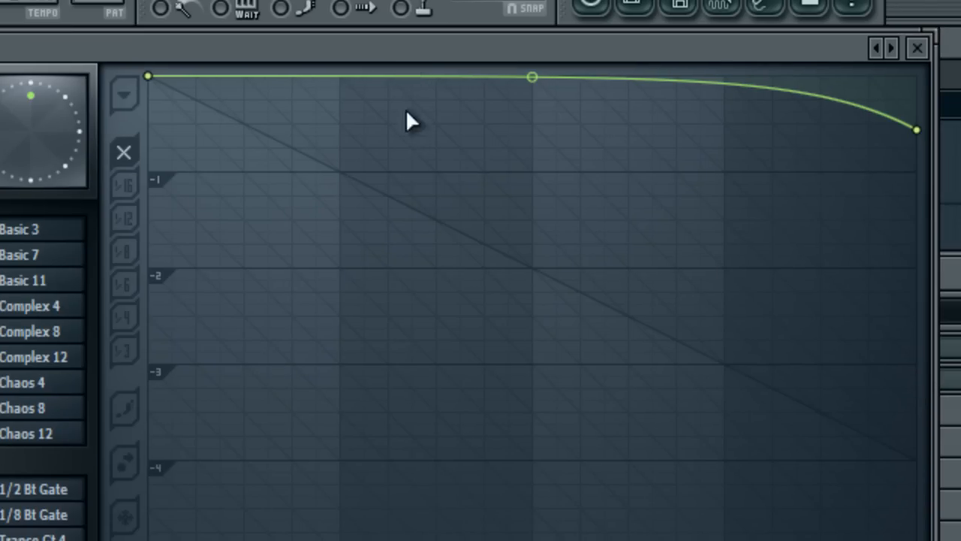
{"action": "mouse_move", "coordinate": [544, 86]}
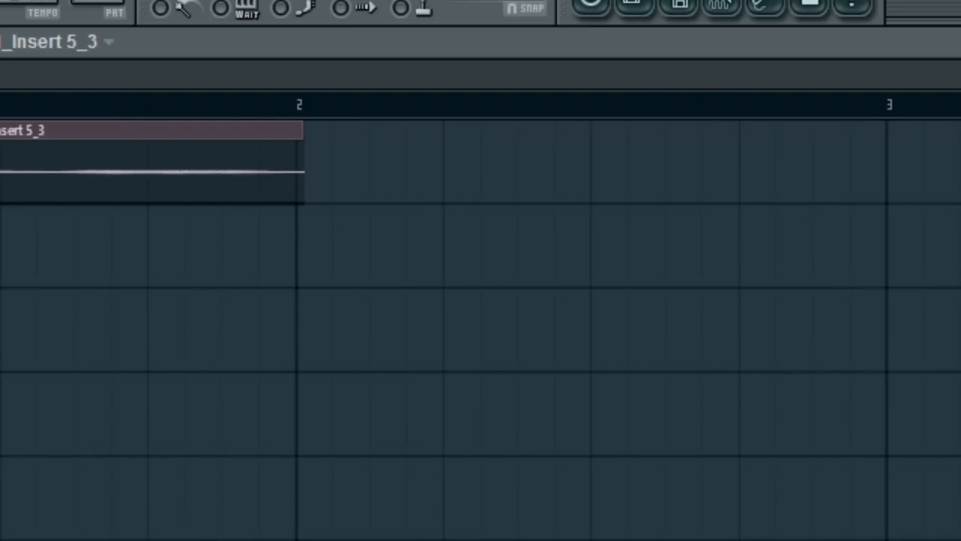
{"action": "left_click", "coordinate": [16, 105]}
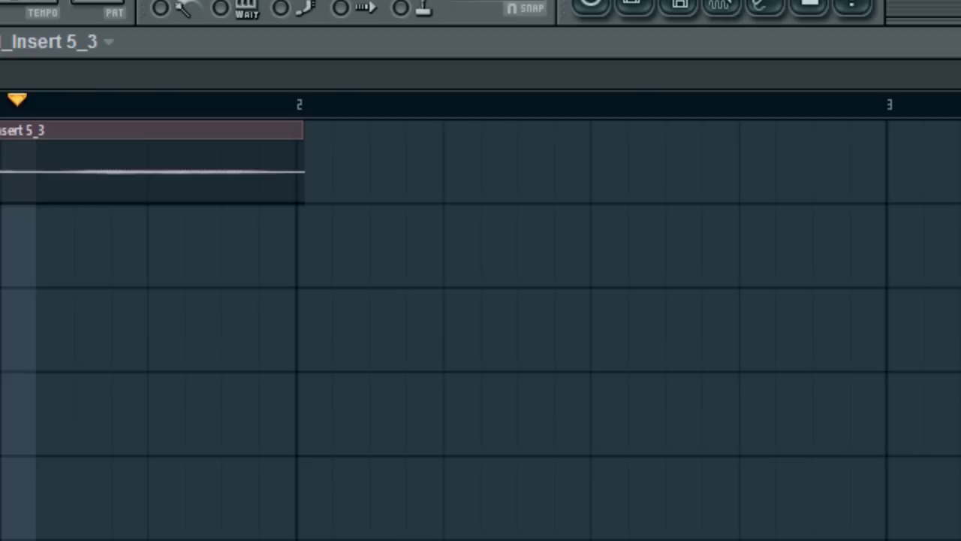
{"action": "mouse_move", "coordinate": [203, 101]}
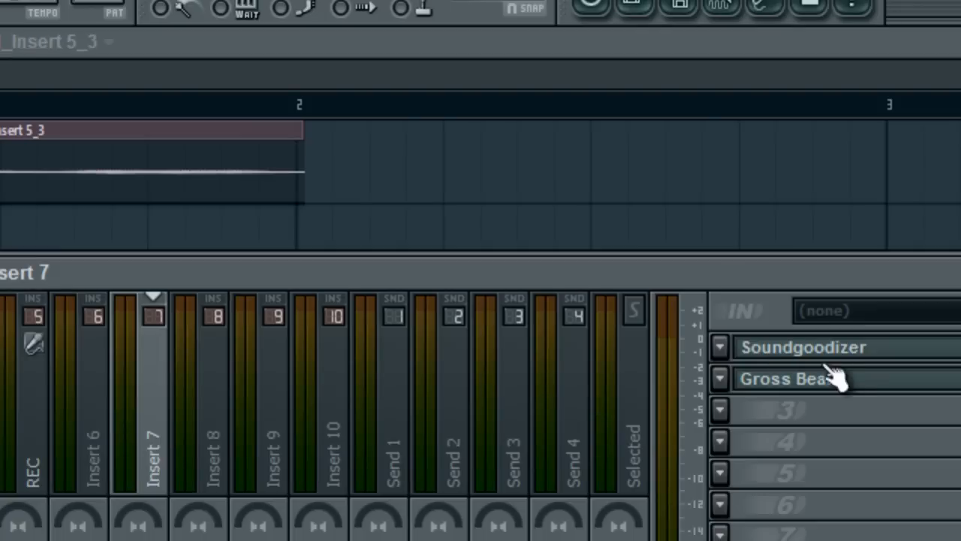
{"action": "left_click", "coordinate": [785, 377]}
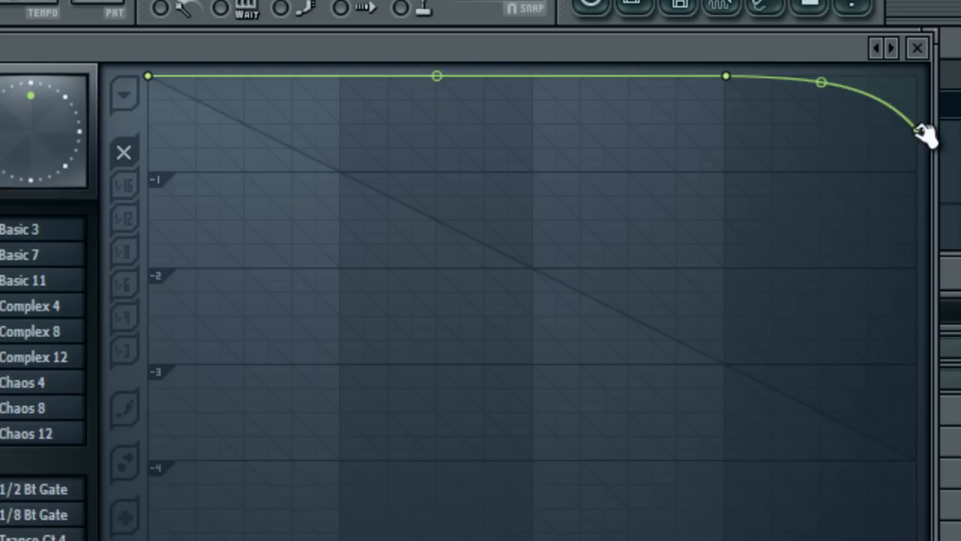
{"action": "left_click_drag", "start_coordinate": [927, 131], "coordinate": [916, 99]}
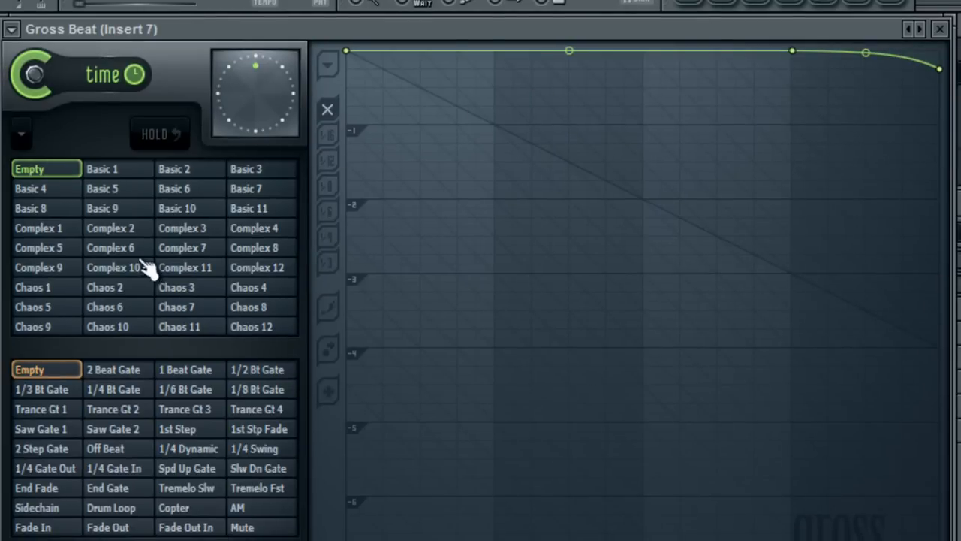
- Audition Complex 6, Chaos 6 and Chaos 8 time presets, then choose Complex 8
{"action": "left_click", "coordinate": [109, 248]}
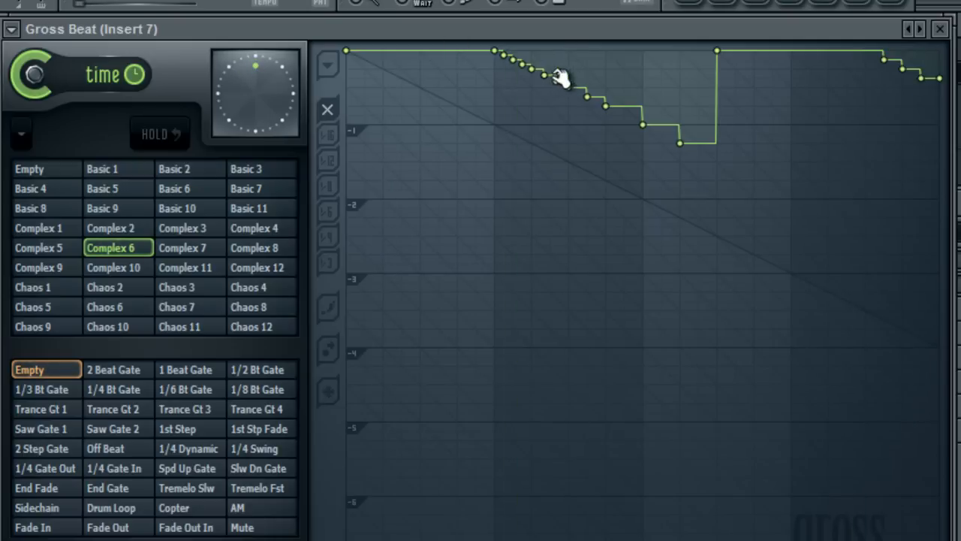
{"action": "mouse_move", "coordinate": [788, 199]}
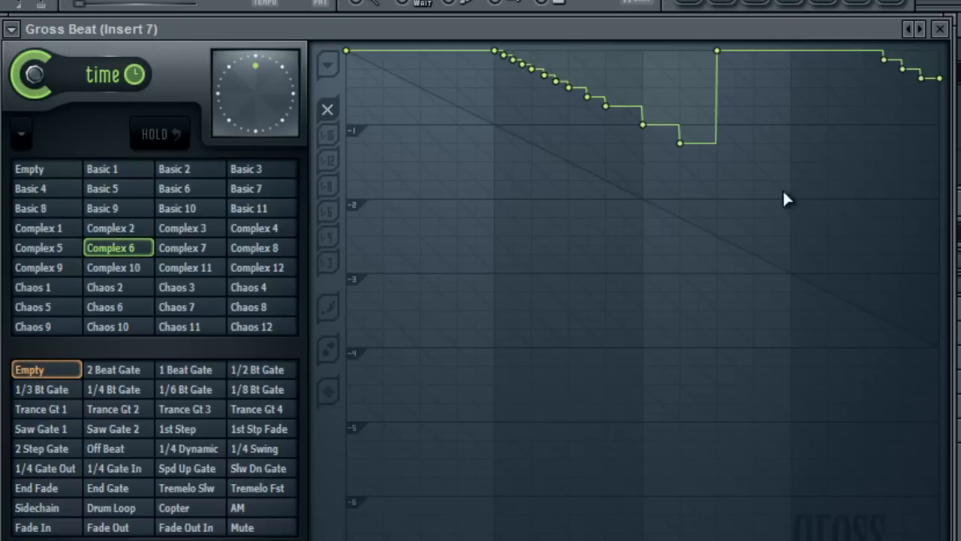
{"action": "mouse_move", "coordinate": [389, 246]}
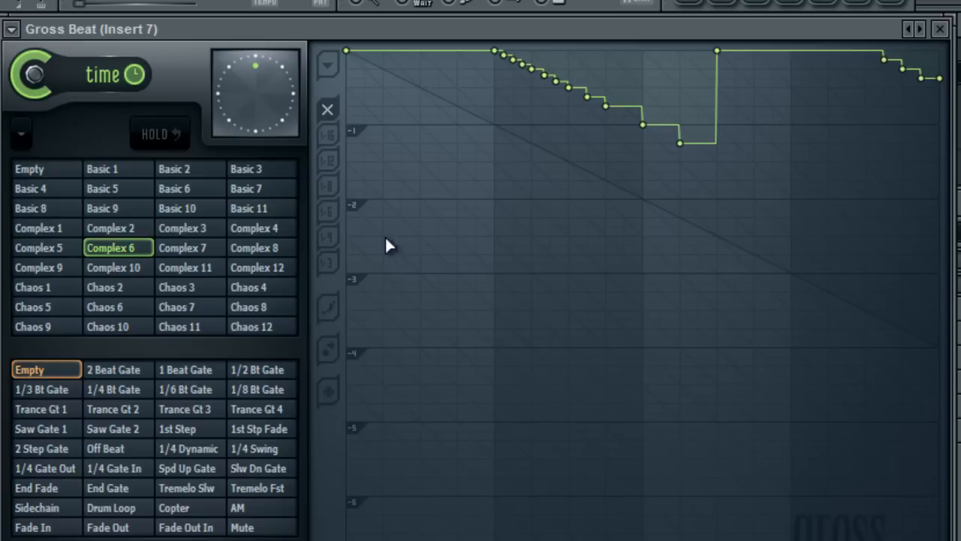
{"action": "mouse_move", "coordinate": [128, 285]}
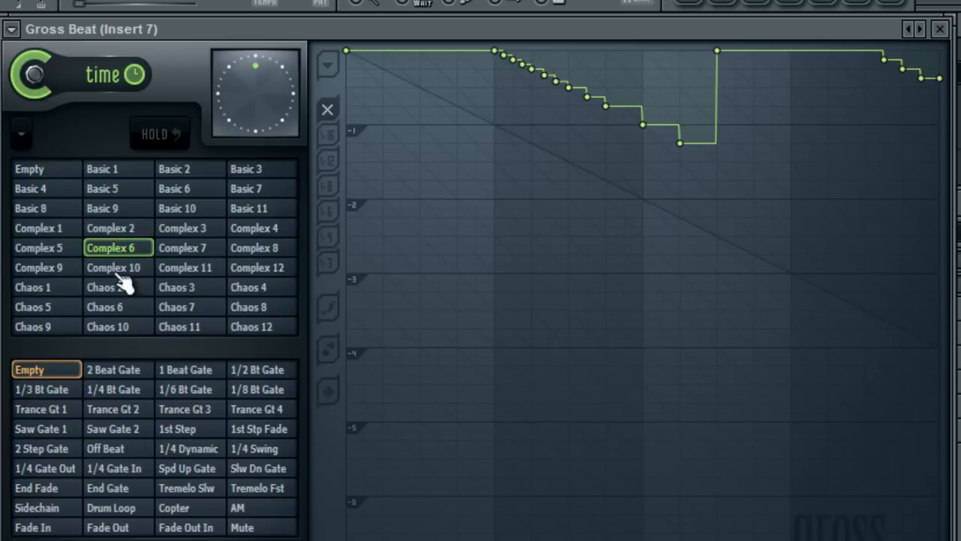
{"action": "left_click", "coordinate": [117, 306]}
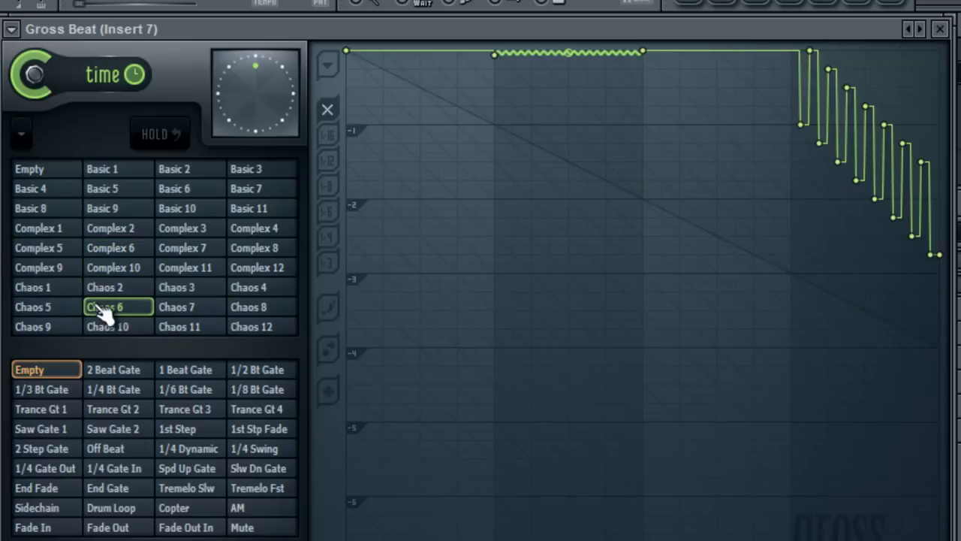
{"action": "left_click", "coordinate": [262, 307]}
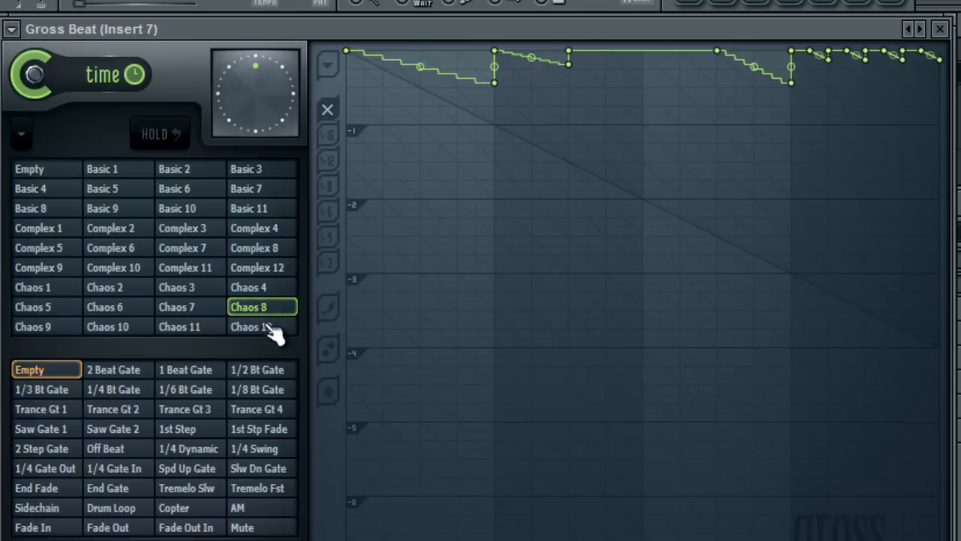
{"action": "left_click", "coordinate": [254, 248]}
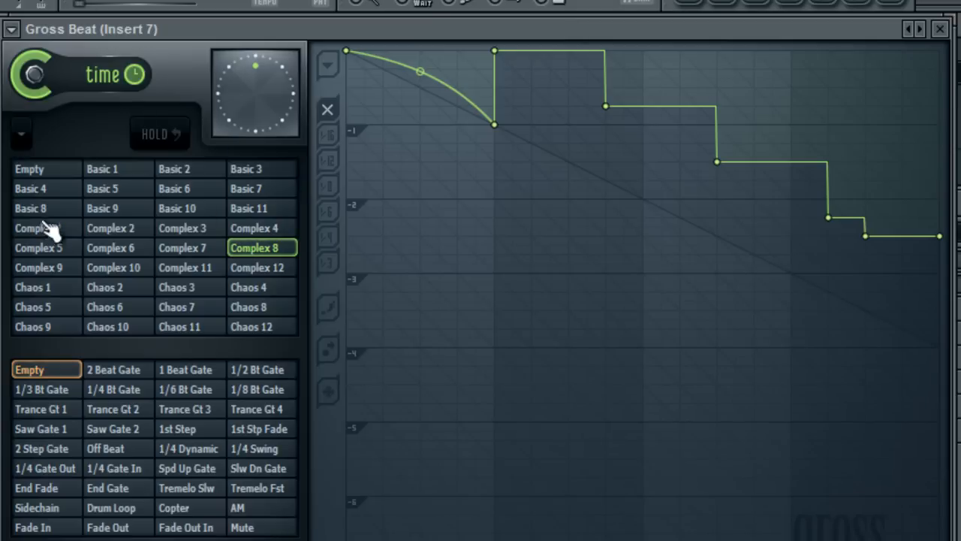
- Set the Gross Beat curve's last point to Single curve
{"action": "left_click", "coordinate": [29, 169]}
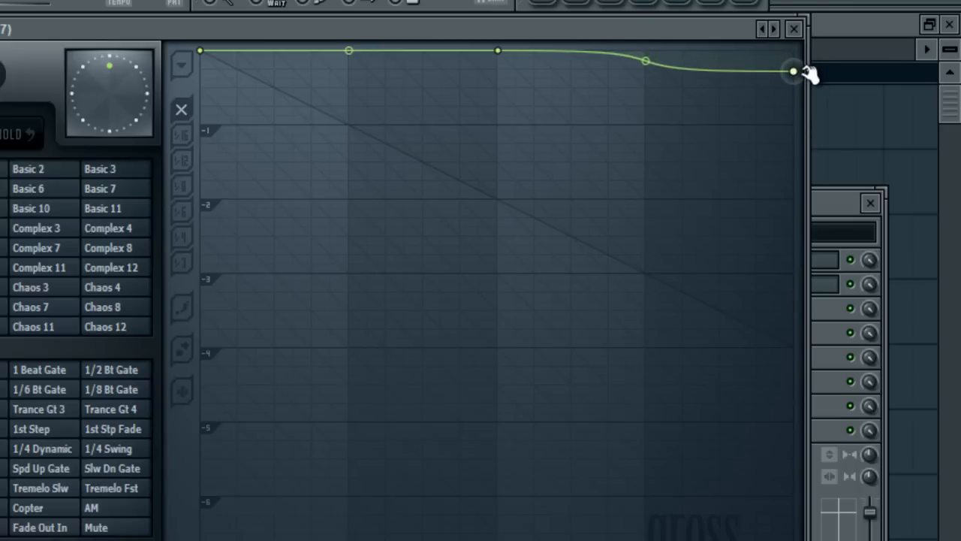
{"action": "right_click", "coordinate": [792, 71]}
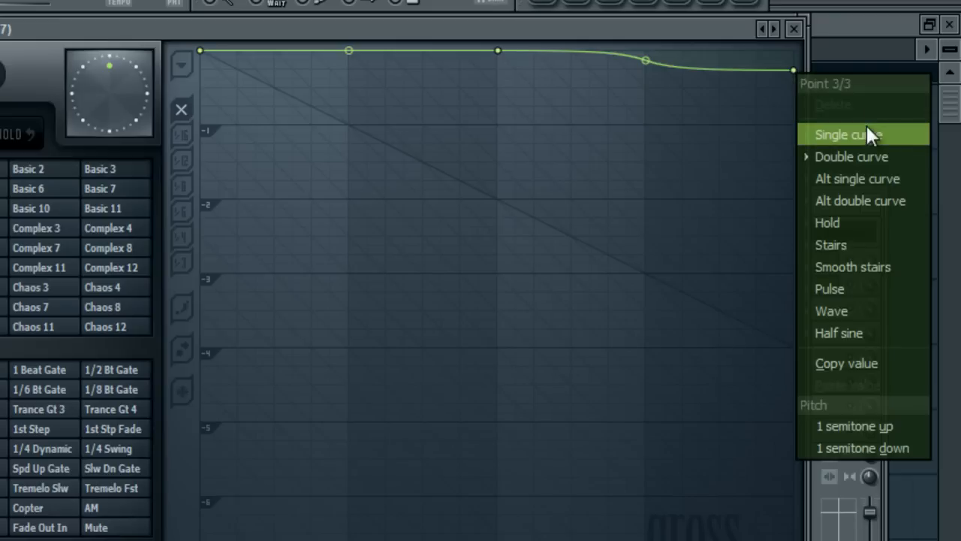
{"action": "left_click", "coordinate": [848, 135]}
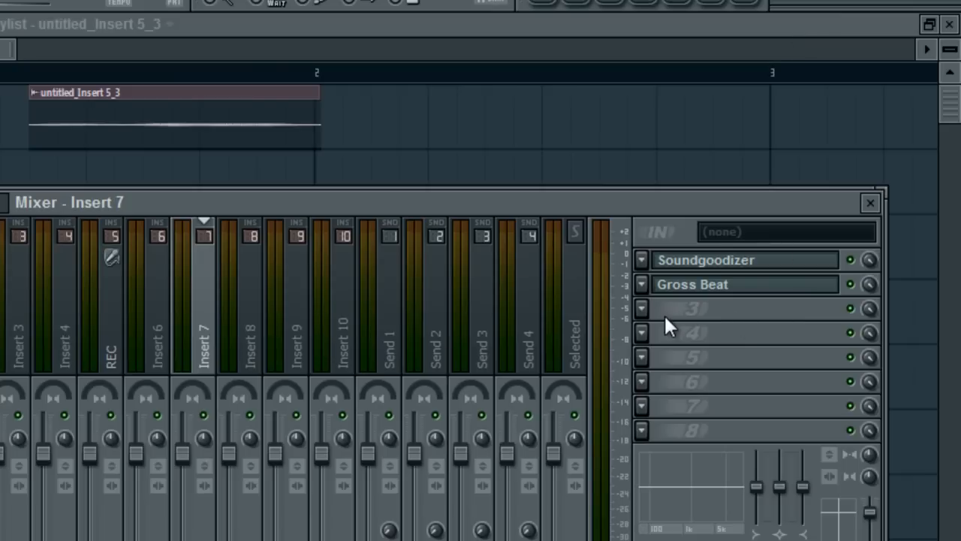
{"action": "mouse_move", "coordinate": [665, 305]}
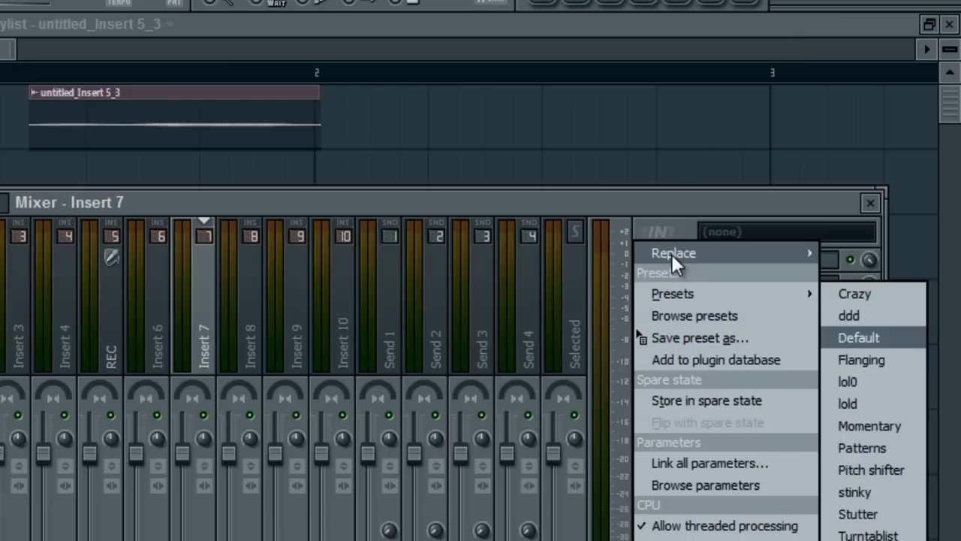
- Load dblue_Glitch_v1_3 into Insert 7's third effect slot and open its editor
{"action": "left_click", "coordinate": [674, 253]}
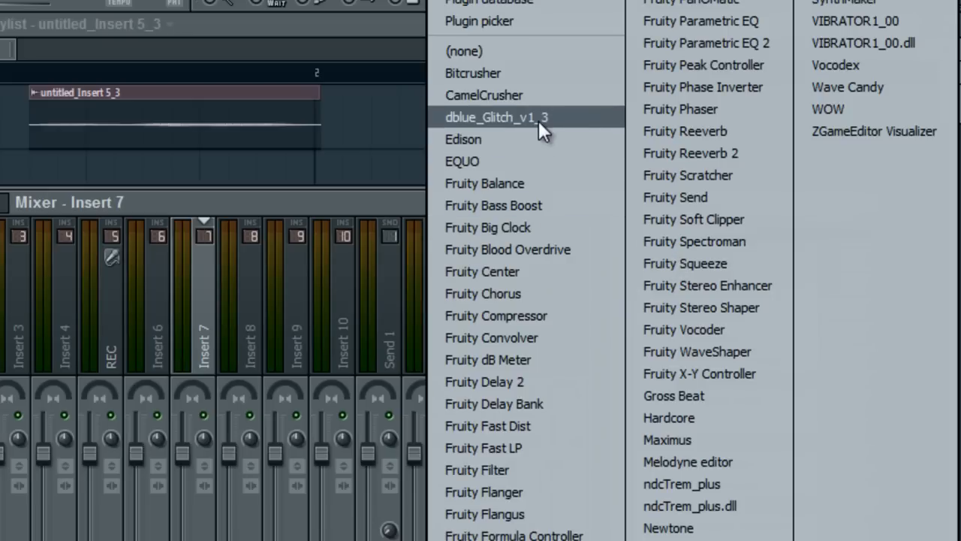
{"action": "left_click", "coordinate": [496, 118]}
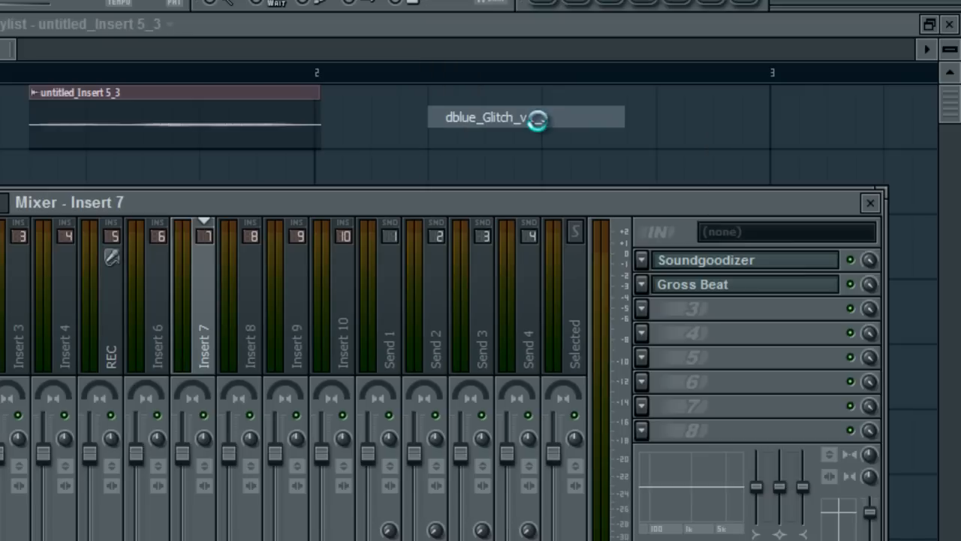
{"action": "left_click", "coordinate": [526, 117]}
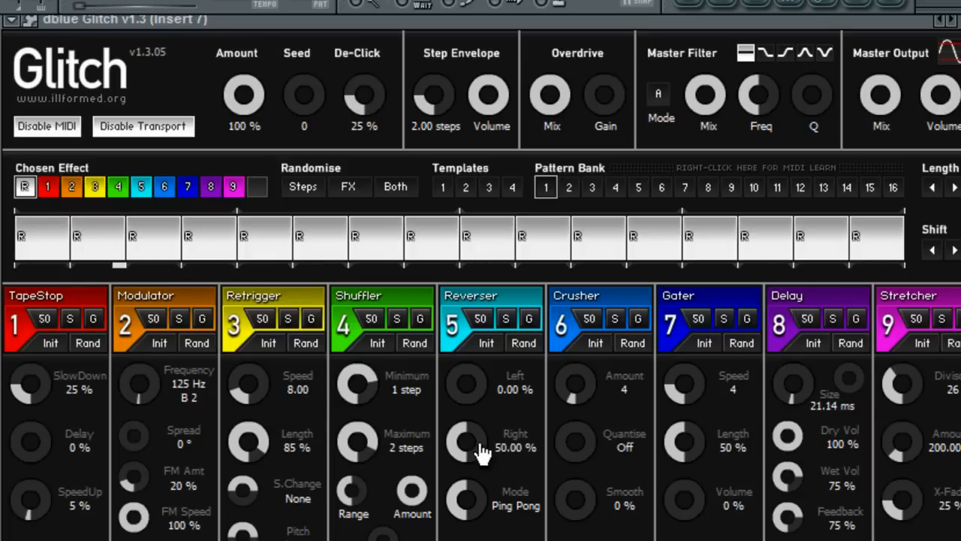
{"action": "mouse_move", "coordinate": [469, 447]}
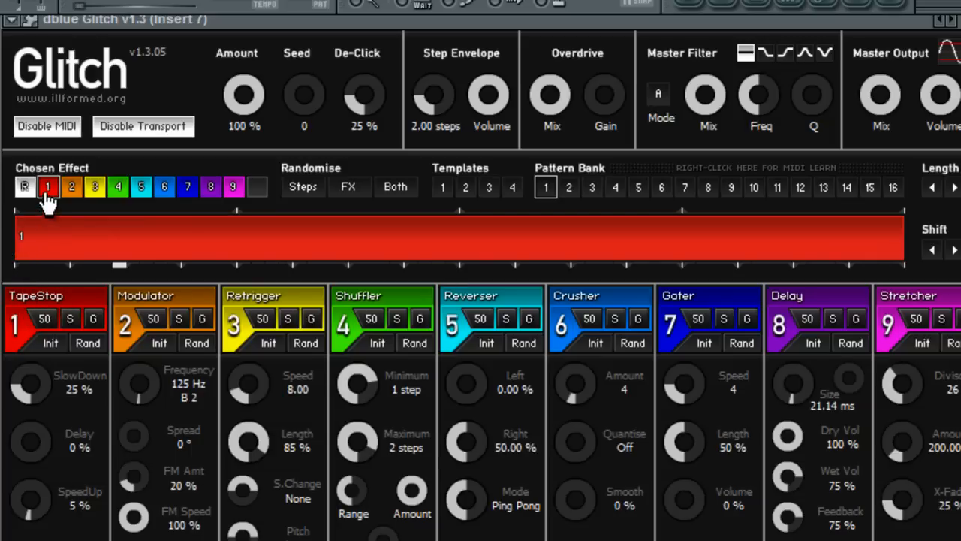
{"action": "mouse_move", "coordinate": [25, 254]}
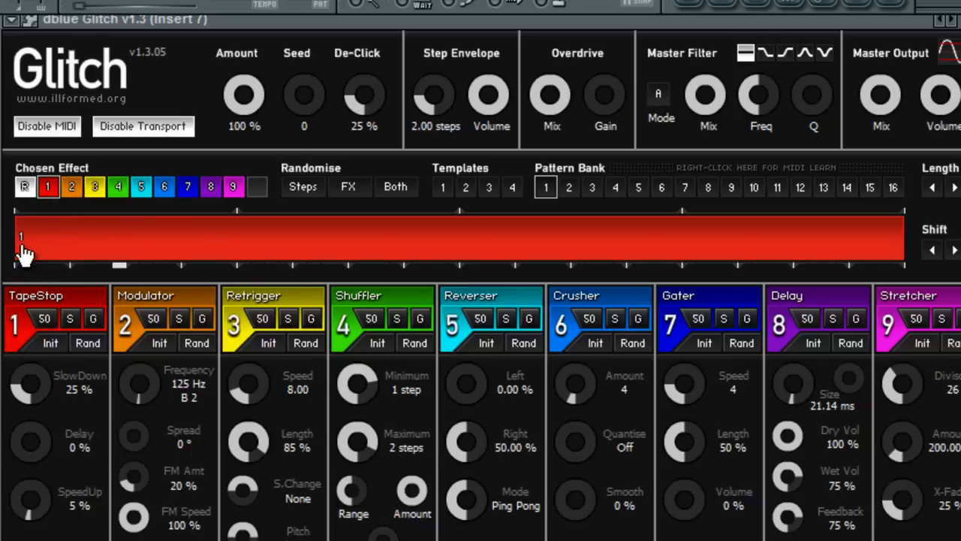
{"action": "mouse_move", "coordinate": [128, 3]}
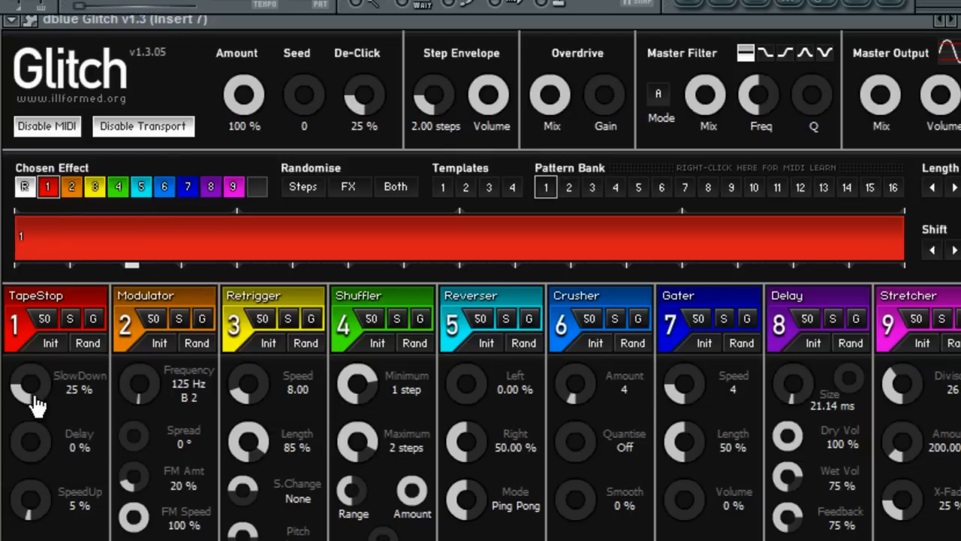
- Turn the TapeStop SlowDown knob down to 0%
{"action": "left_click_drag", "start_coordinate": [30, 387], "coordinate": [30, 420]}
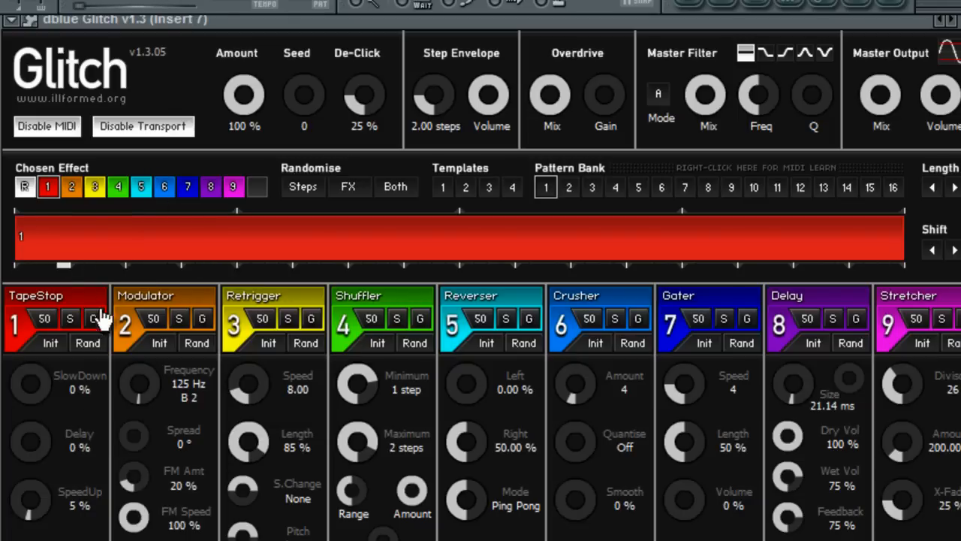
{"action": "mouse_move", "coordinate": [34, 511]}
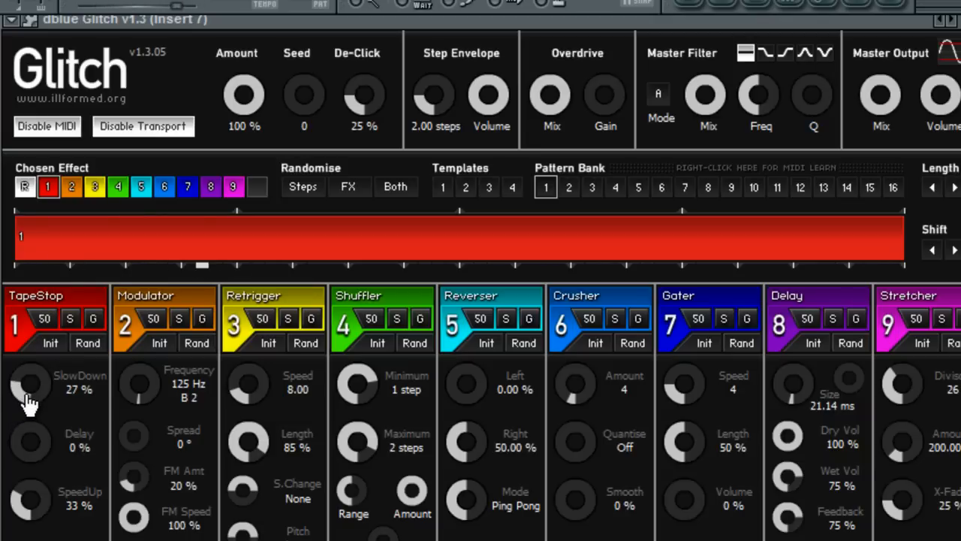
- Adjust the TapeStop SlowDown knob from about 15% to about 6%, then fine-tune it
{"action": "left_click_drag", "start_coordinate": [30, 385], "coordinate": [30, 409]}
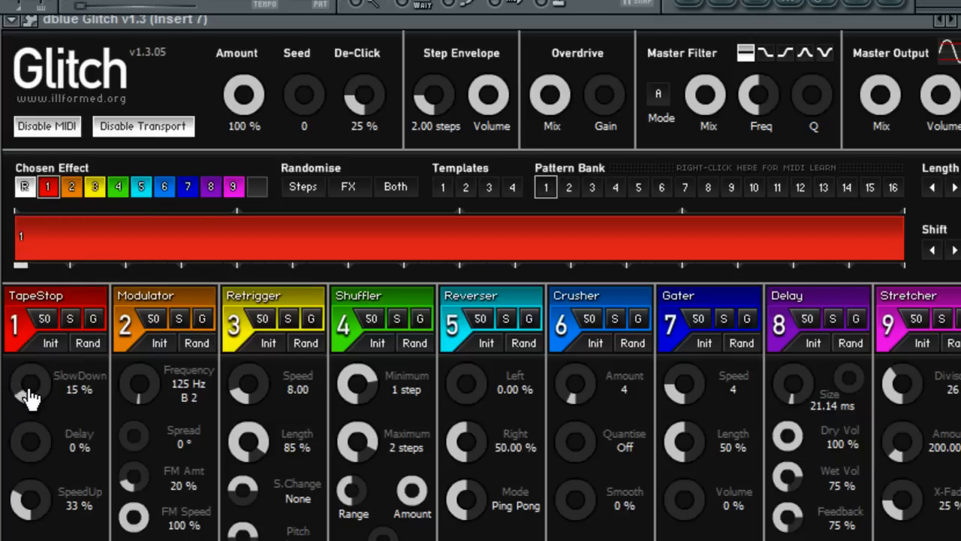
{"action": "left_click_drag", "start_coordinate": [30, 384], "coordinate": [30, 405]}
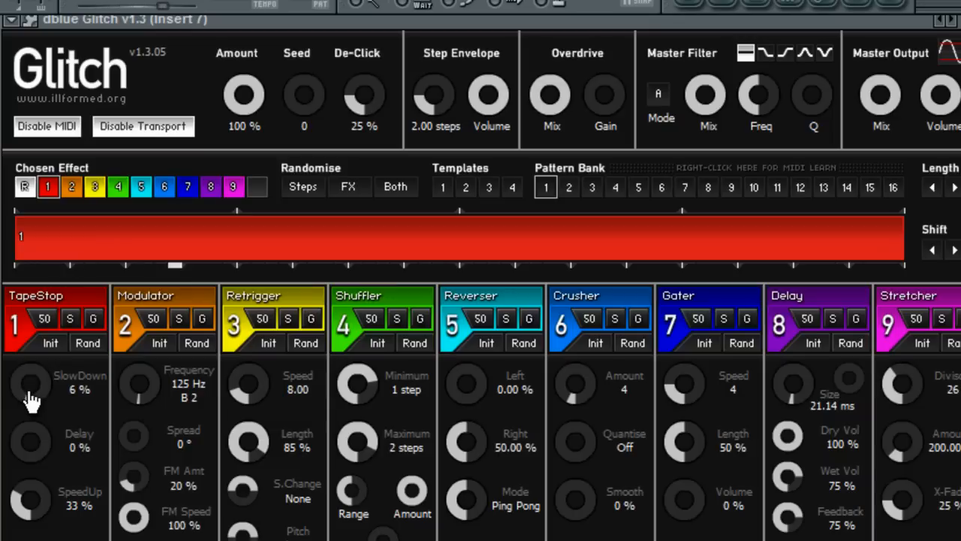
{"action": "left_click_drag", "start_coordinate": [31, 384], "coordinate": [31, 345]}
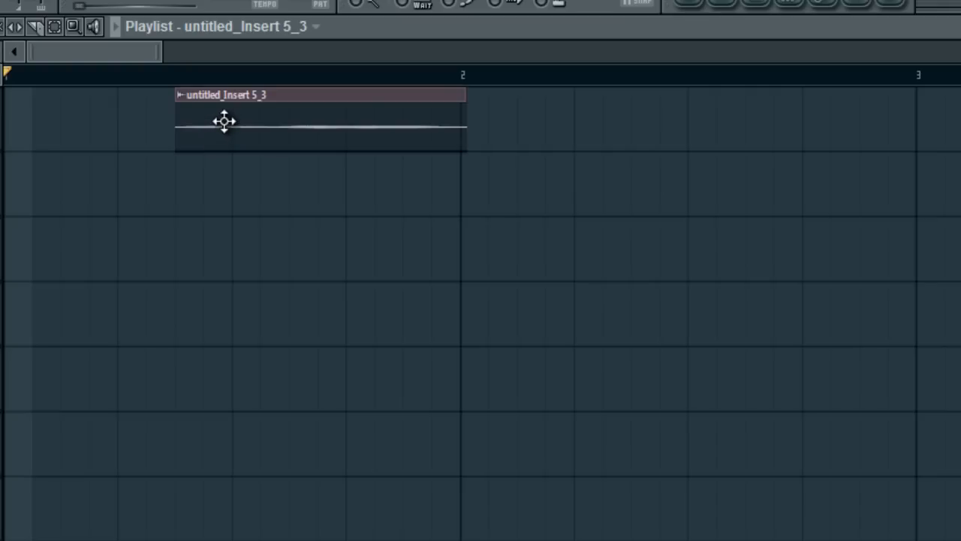
{"action": "mouse_move", "coordinate": [215, 89]}
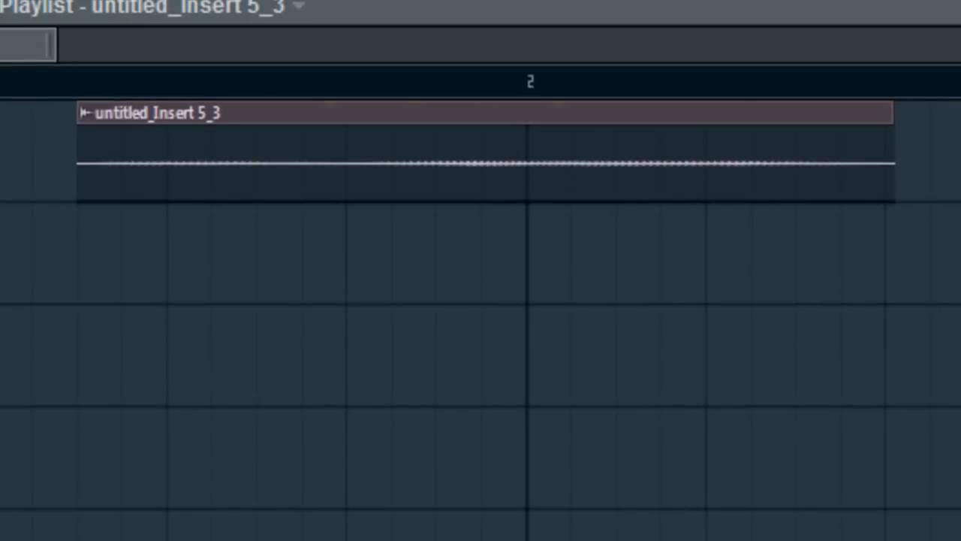
- Set the playback position inside the stretched untitled_Insert 5_3 clip
{"action": "left_click", "coordinate": [275, 79]}
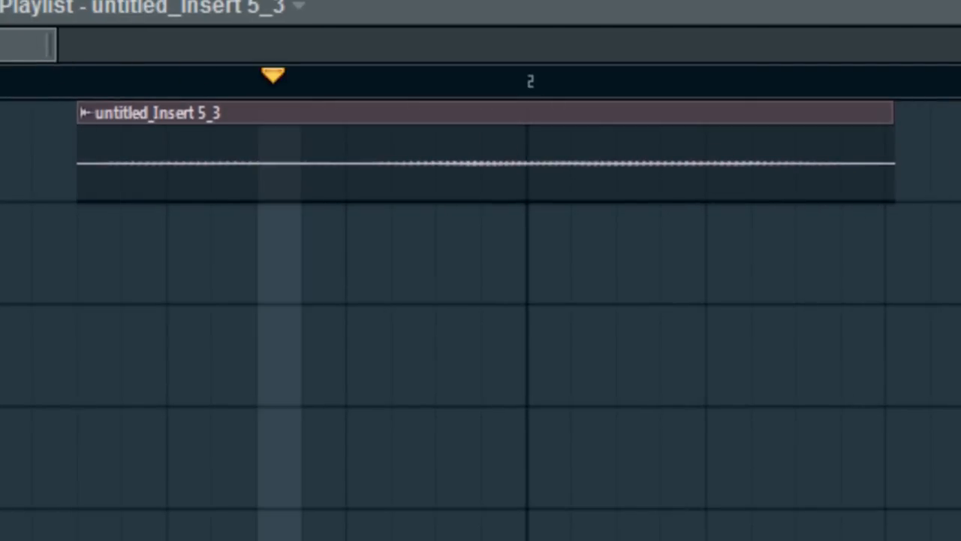